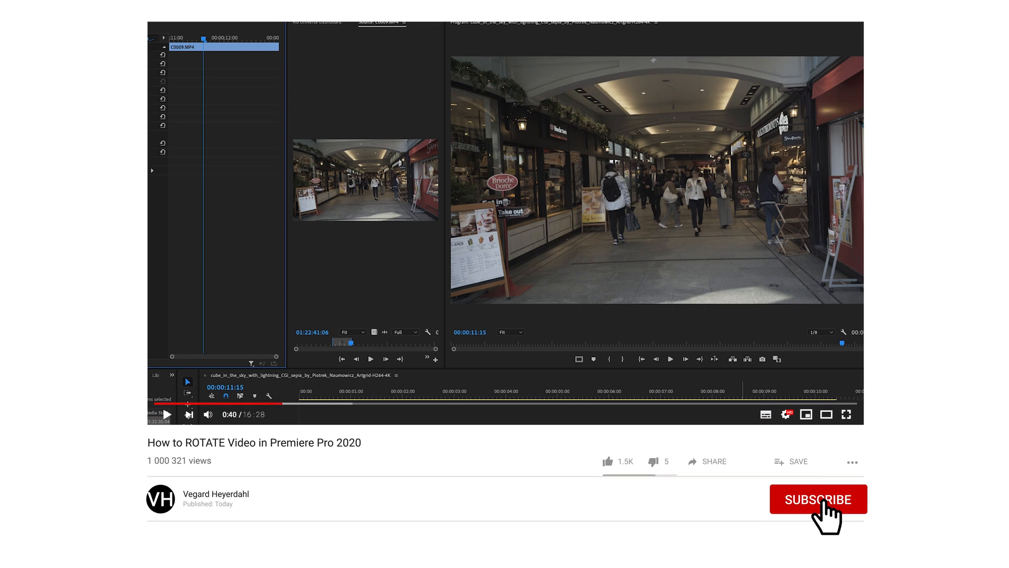
# Step: With the playhead at 12:00, set the corridor clip's Motion Rotation to 1.0°
pyautogui.click(818, 498)
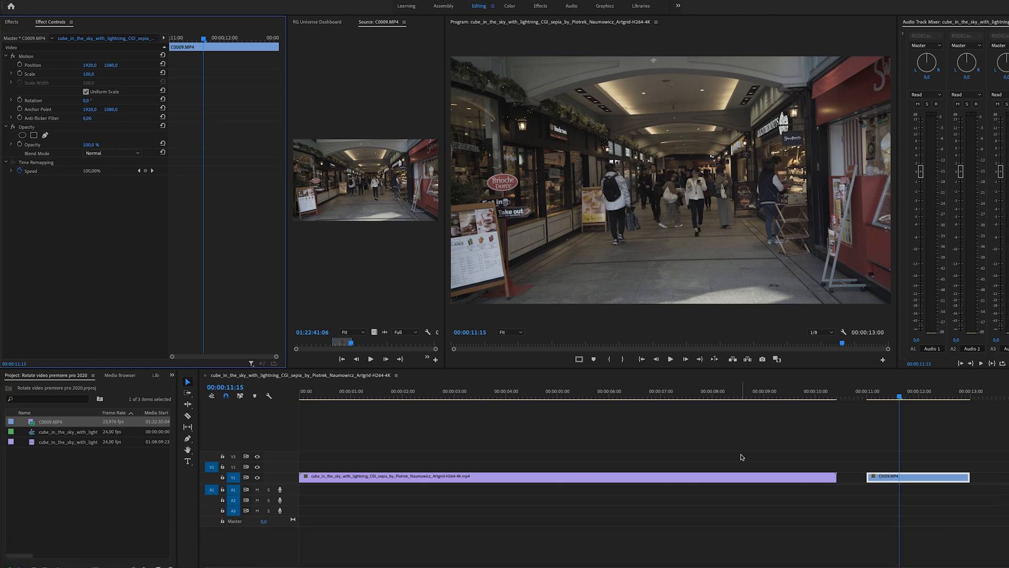
pyautogui.moveTo(739, 452)
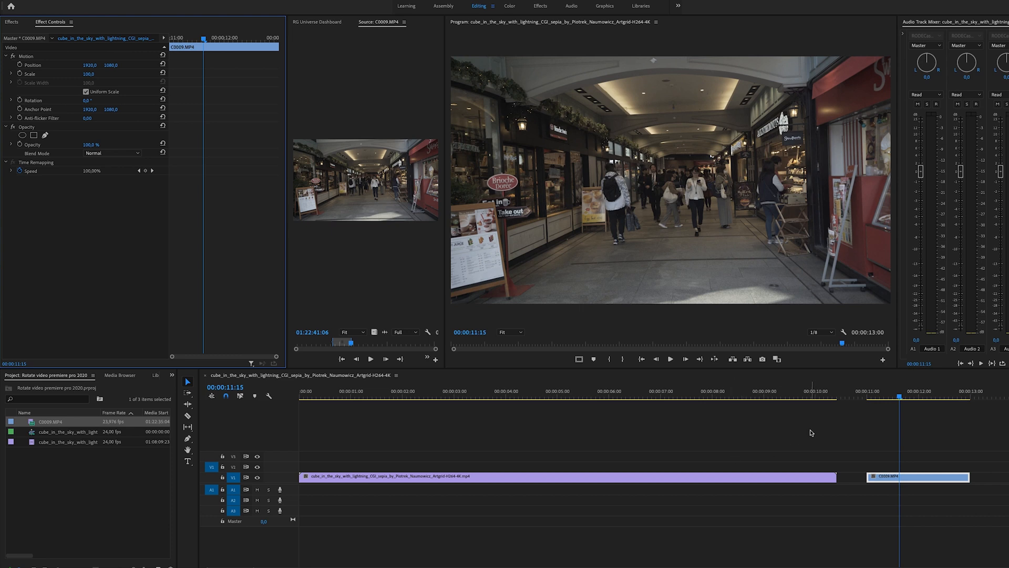
pyautogui.click(867, 395)
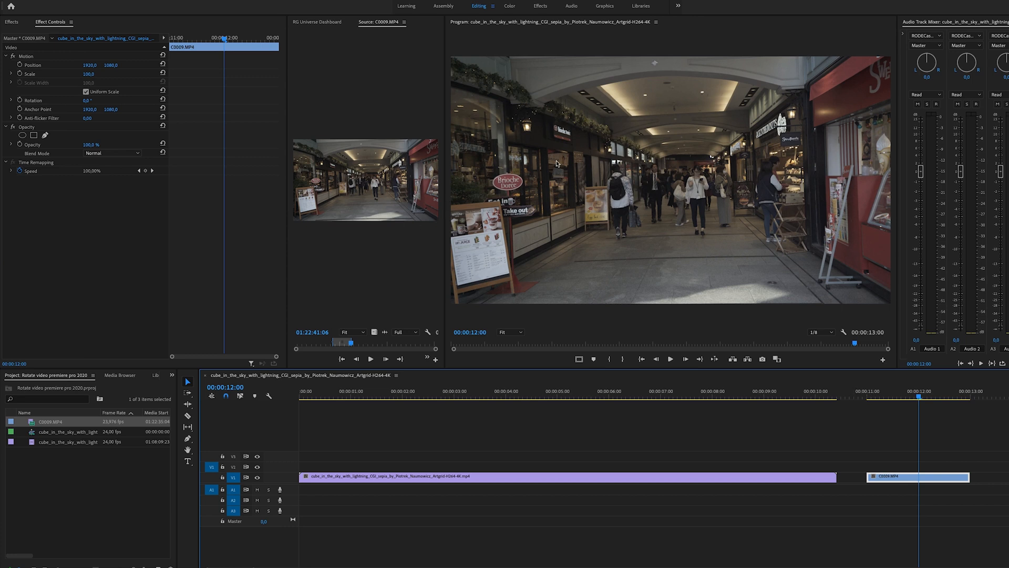
pyautogui.moveTo(685, 169)
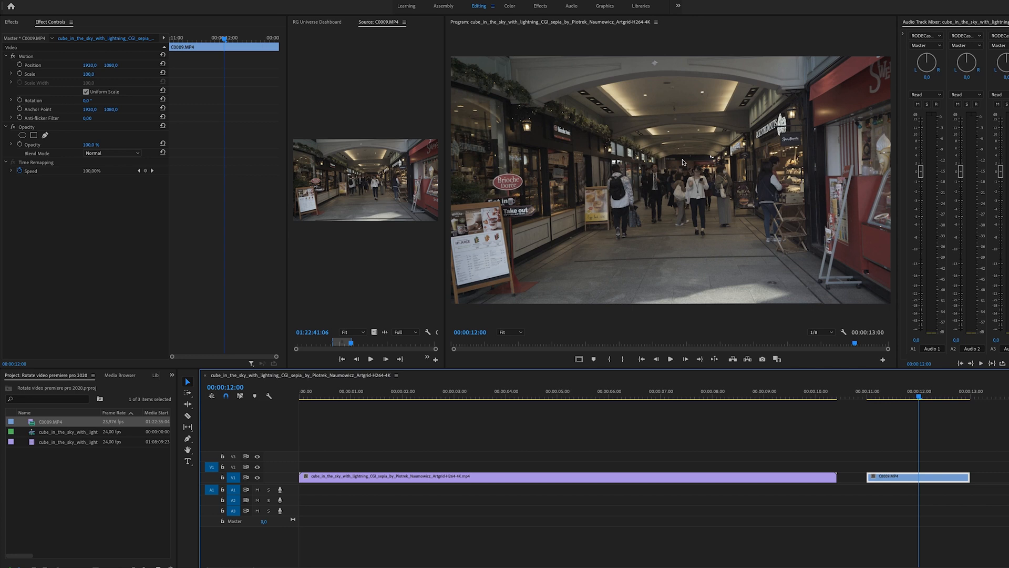
pyautogui.moveTo(634, 201)
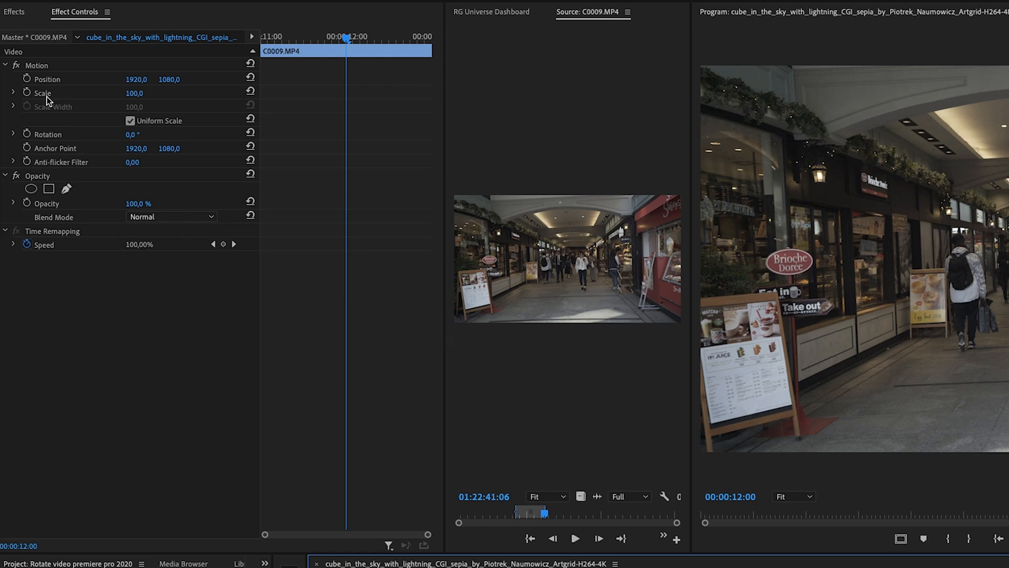
pyautogui.moveTo(87, 69)
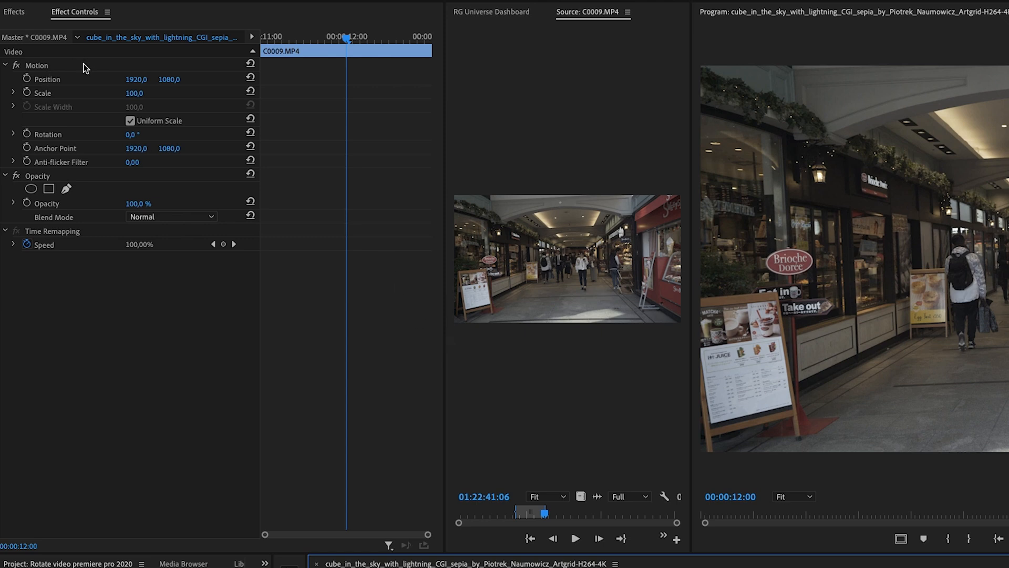
pyautogui.moveTo(128, 92)
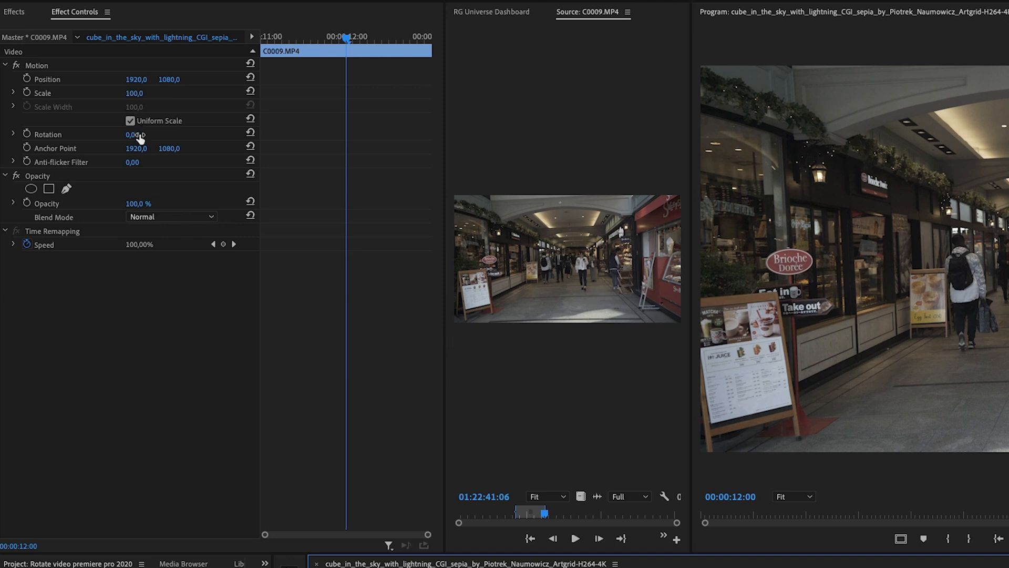
pyautogui.click(471, 6)
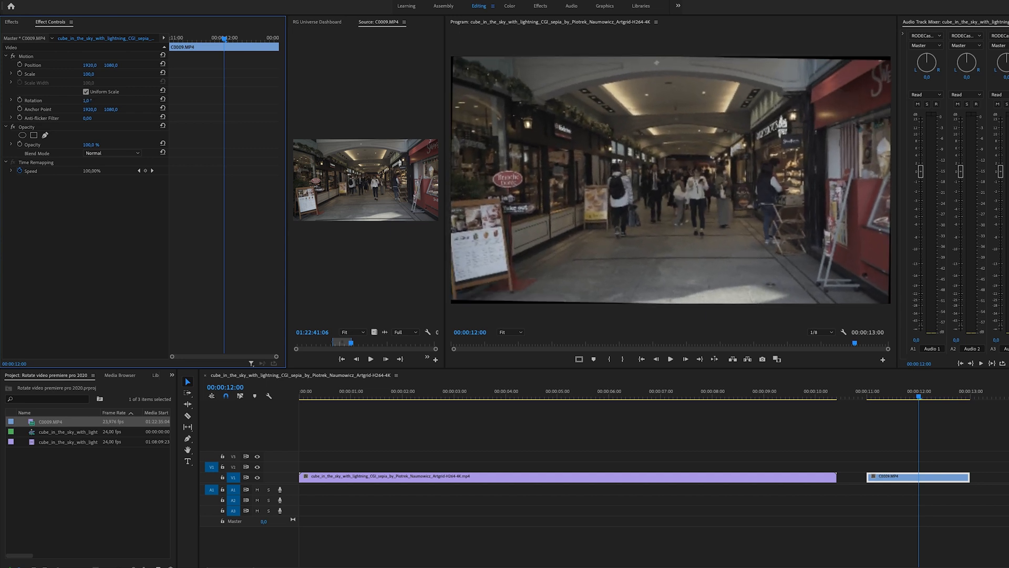
# Step: Raise the corridor clip's Motion Scale until the rotation's black corners vanish
pyautogui.click(88, 100)
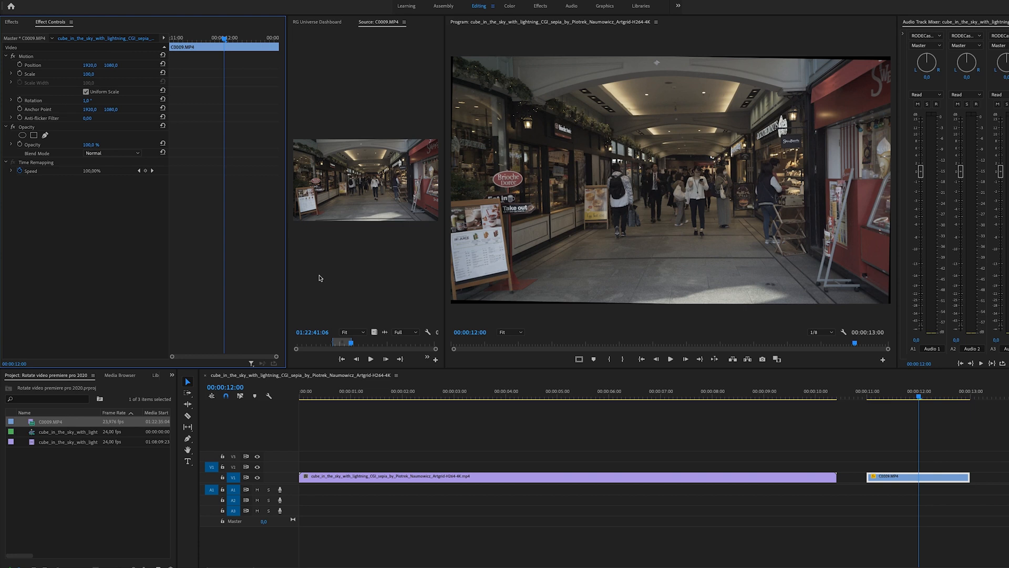
pyautogui.moveTo(275, 266)
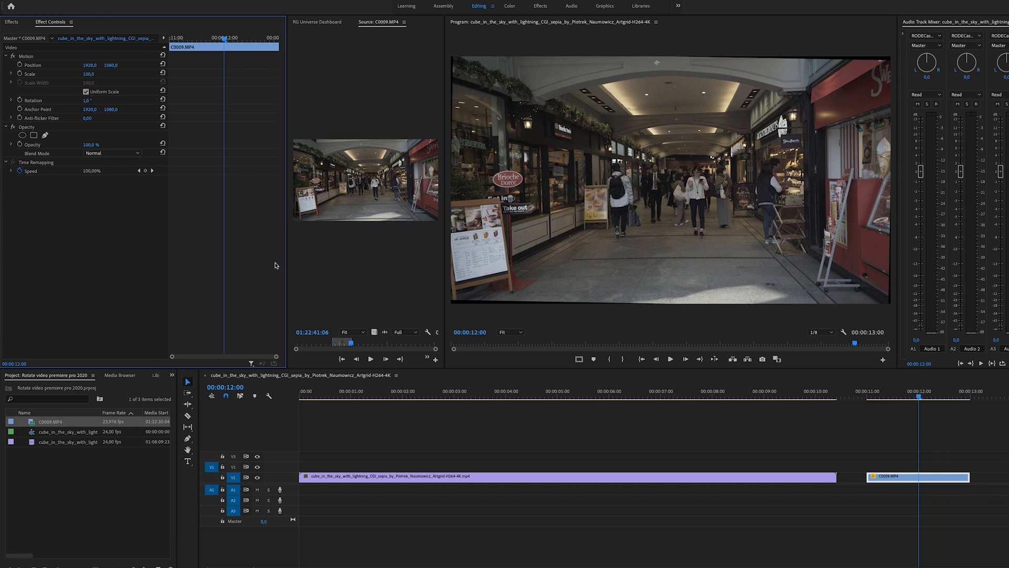
pyautogui.moveTo(532, 359)
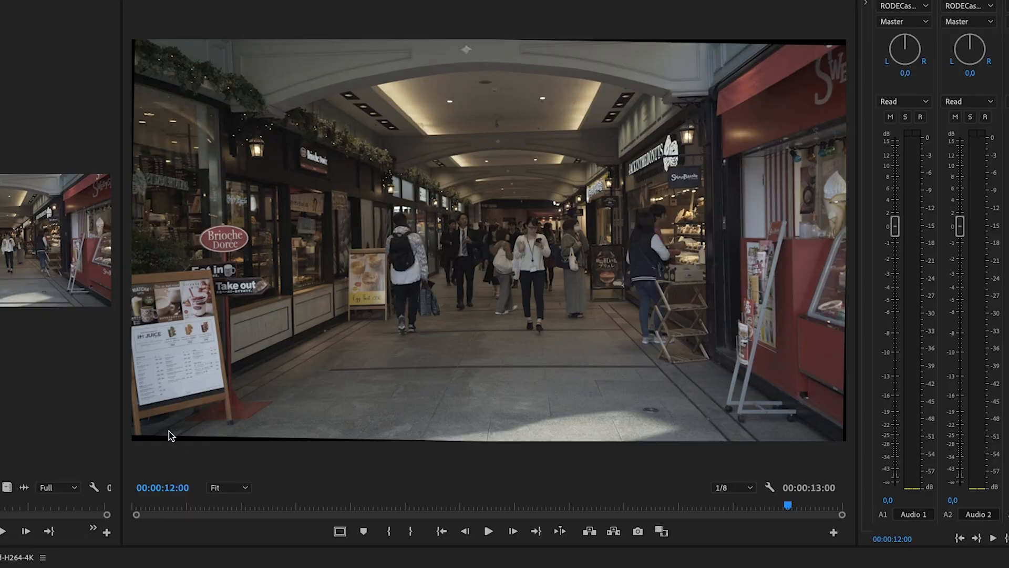
pyautogui.moveTo(346, 105)
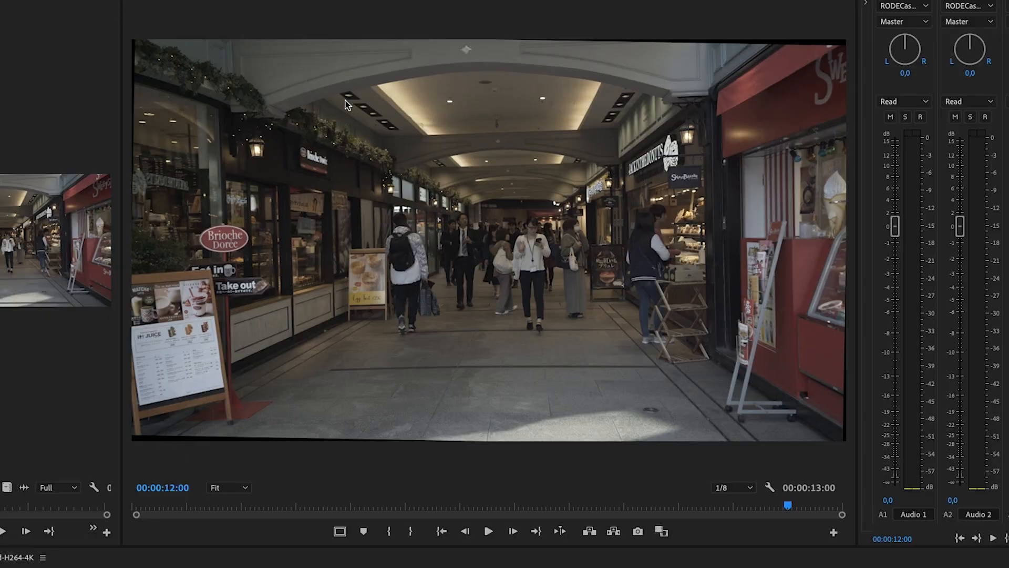
pyautogui.moveTo(849, 436)
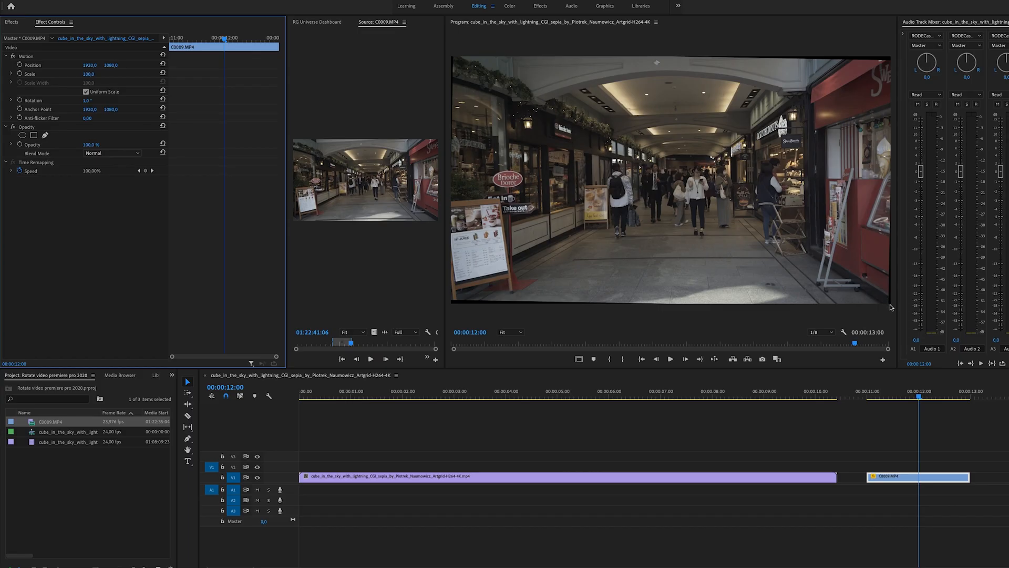
pyautogui.moveTo(391, 164)
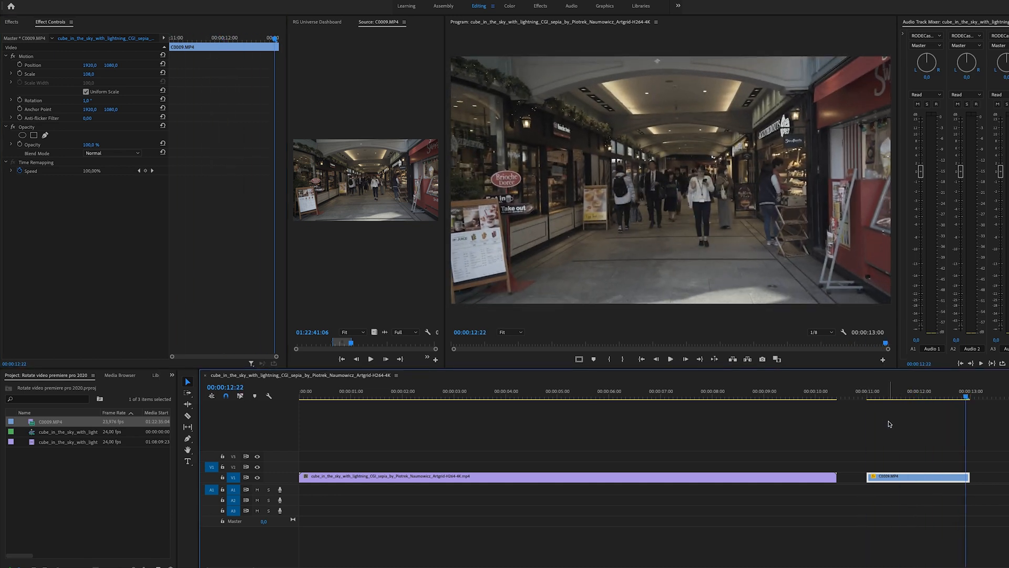
# Step: Select the sky clip and keyframe its Rotation from 0° to -1x0.0° over its length
pyautogui.click(331, 396)
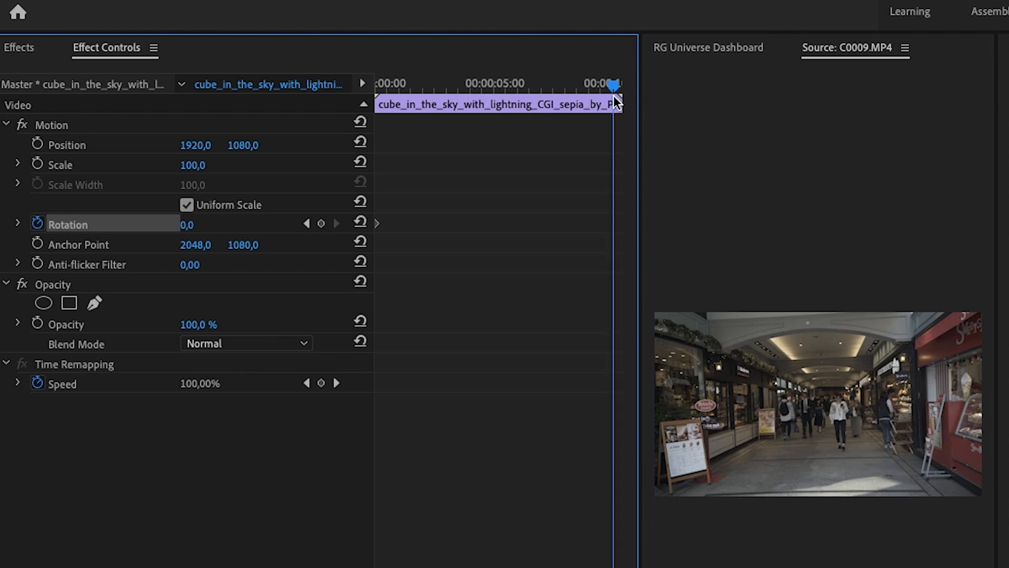
pyautogui.moveTo(502, 179)
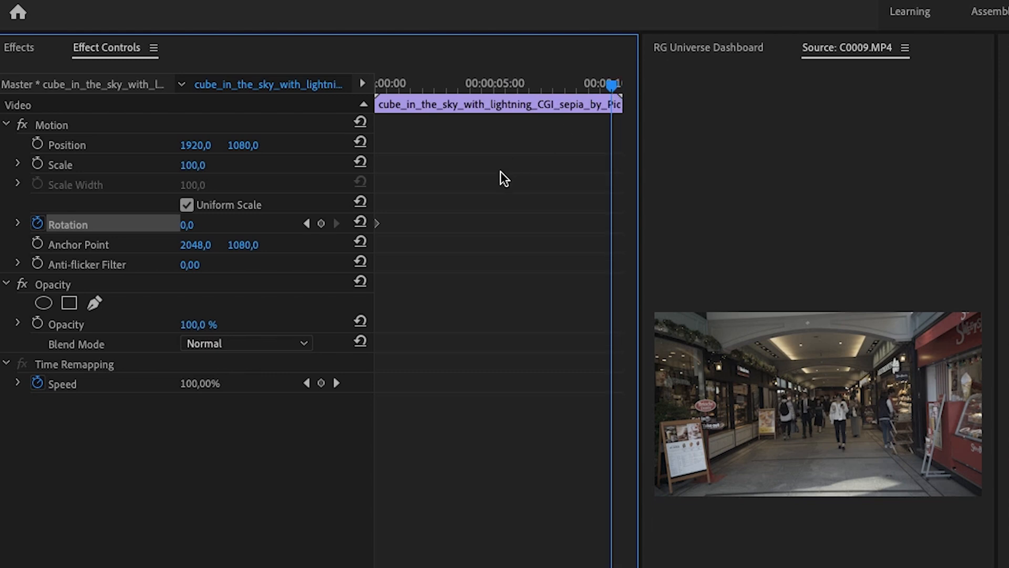
pyautogui.moveTo(220, 225)
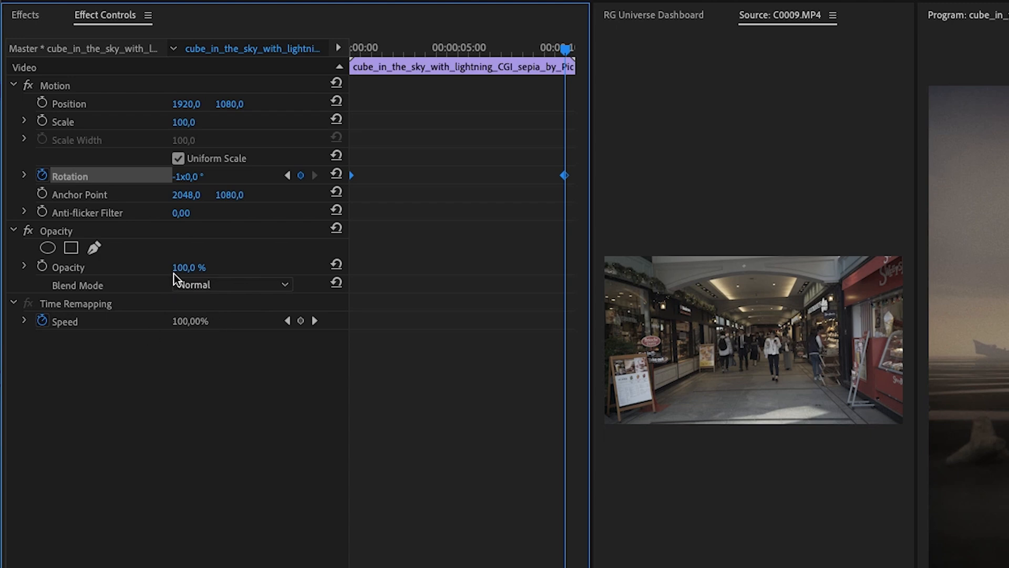
pyautogui.moveTo(178, 258)
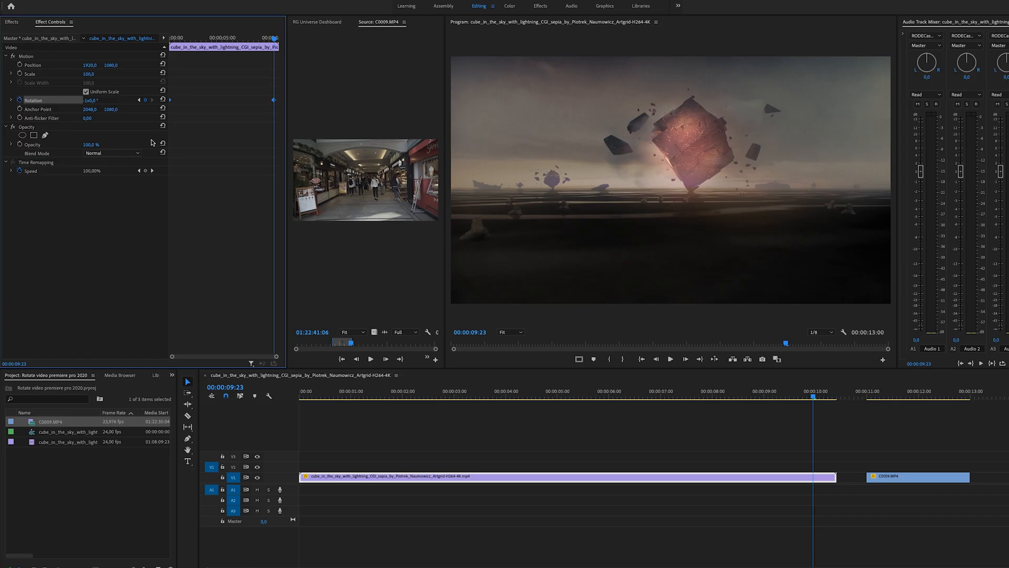
pyautogui.moveTo(157, 160)
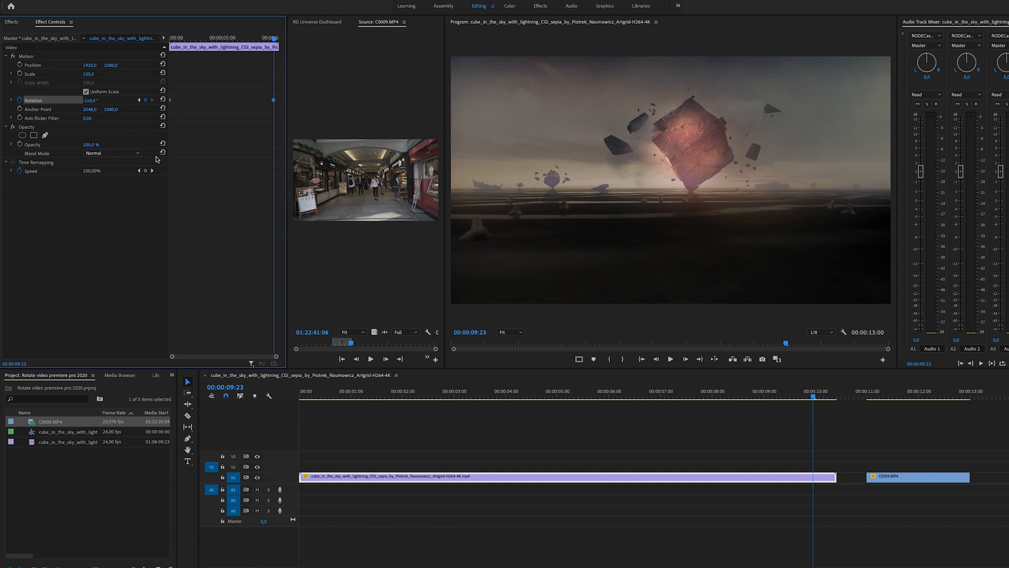
pyautogui.click(306, 391)
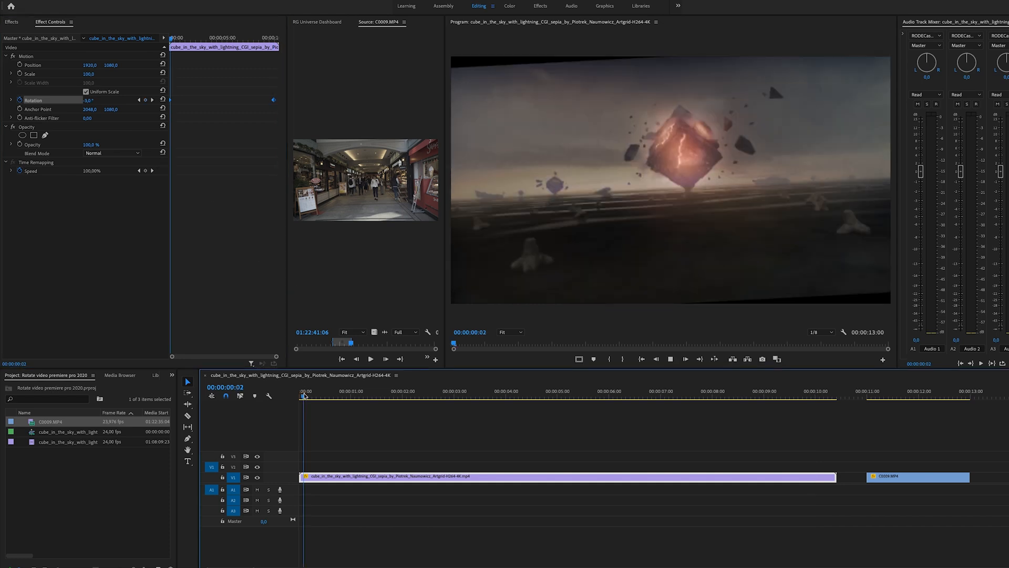
pyautogui.click(370, 391)
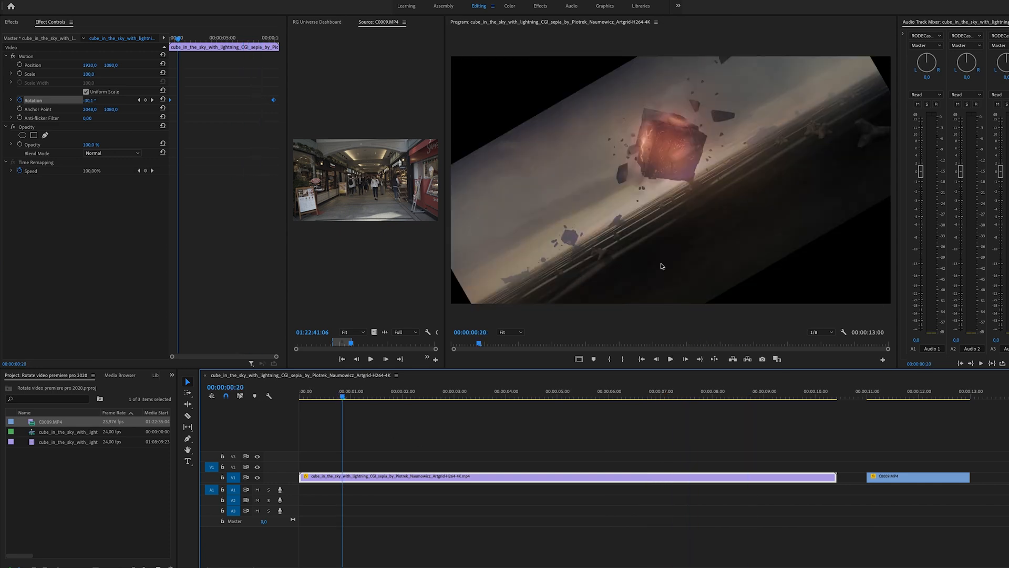
pyautogui.moveTo(810, 286)
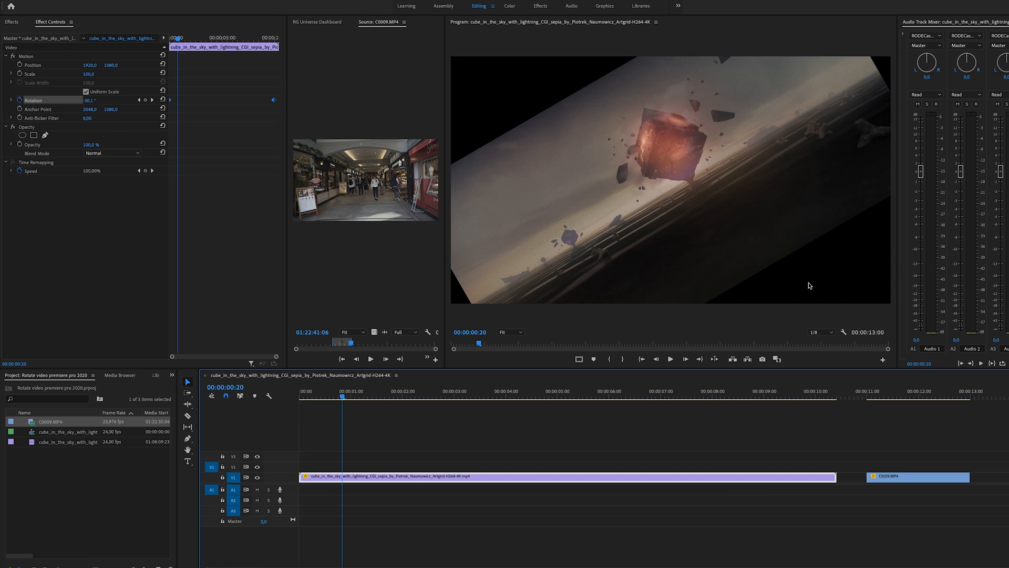
pyautogui.moveTo(114, 148)
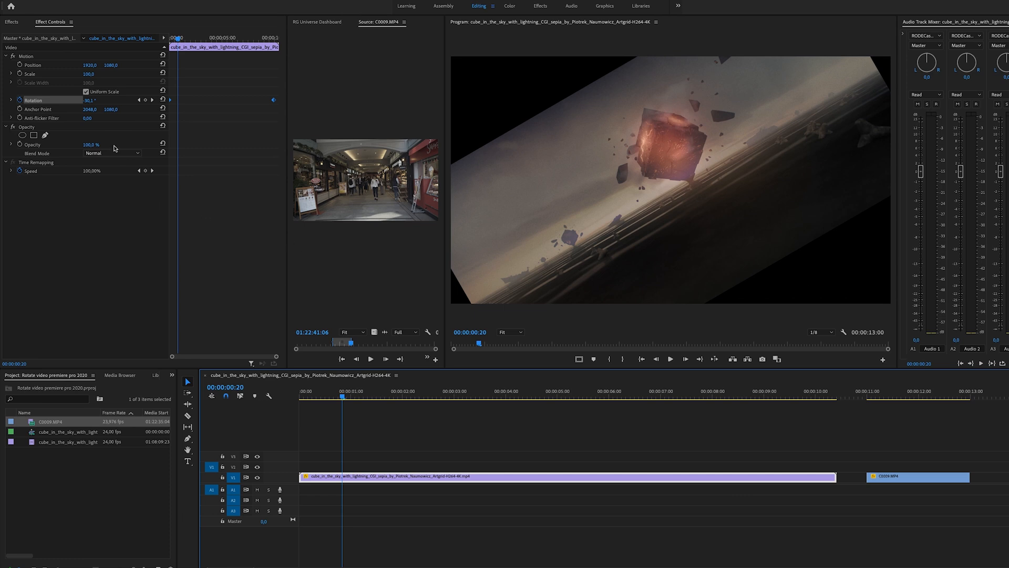